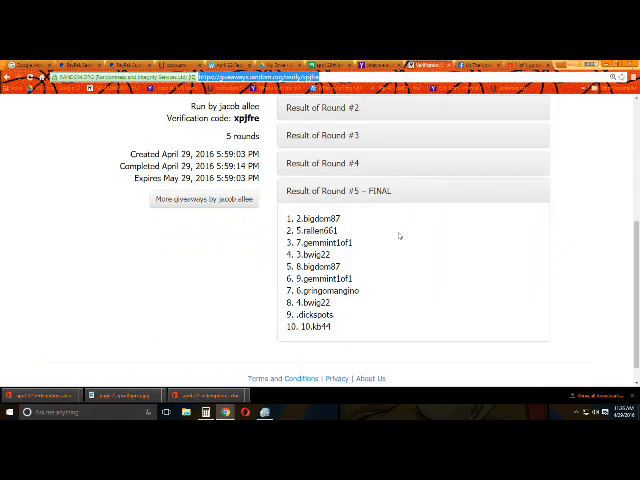
- Leave the xpjfre verification results via the Multi-Round Giveaways breadcrumb link
scroll(up, 3)
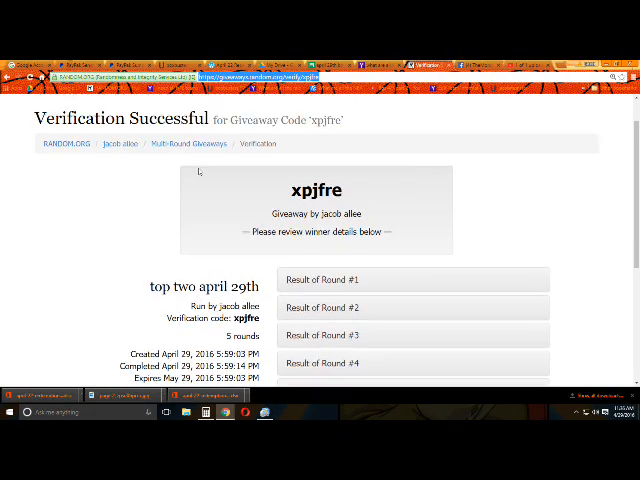
click(182, 143)
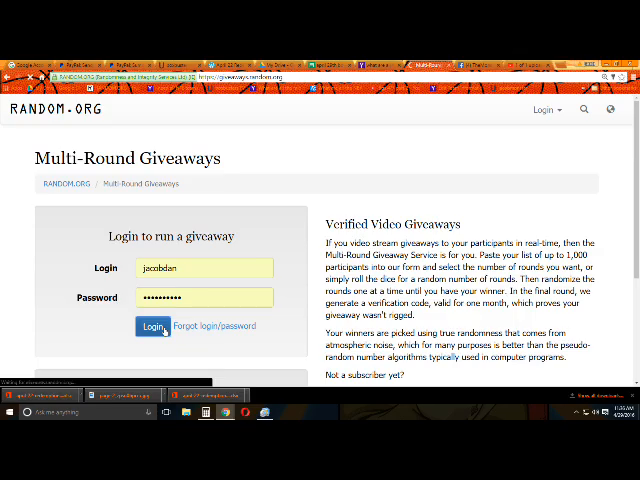
- Log in and describe the new giveaway as 'top 3 april 29' with ten entries
click(150, 327)
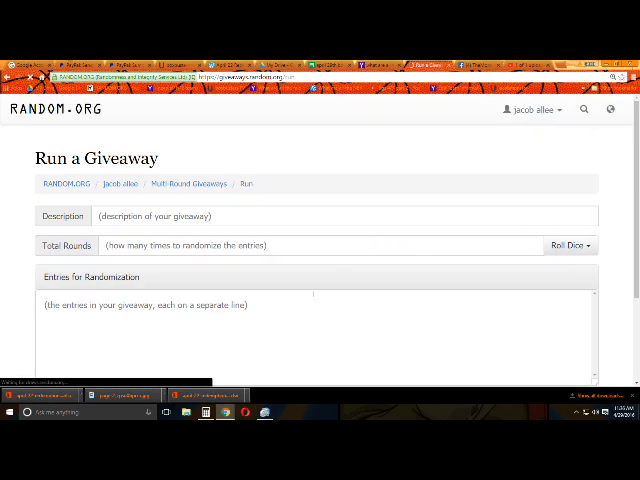
text(p 3 april 29)
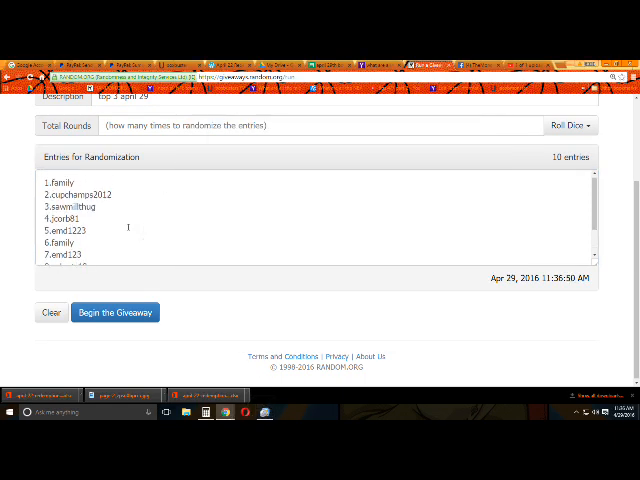
- Set Total Rounds to 9 and submit the giveaway for confirmation
scroll(down, 3)
text(9)
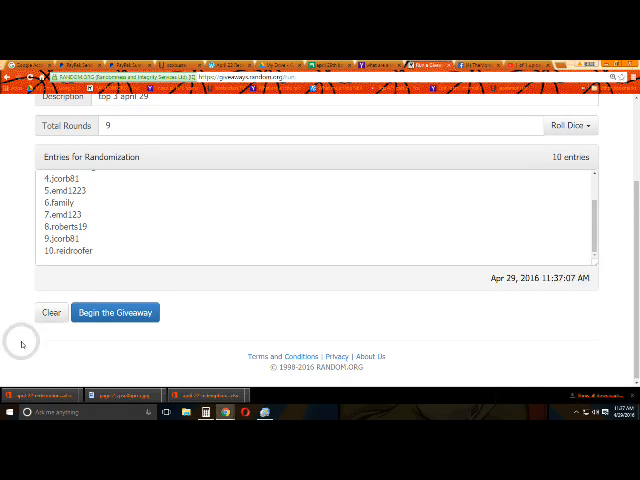
click(116, 312)
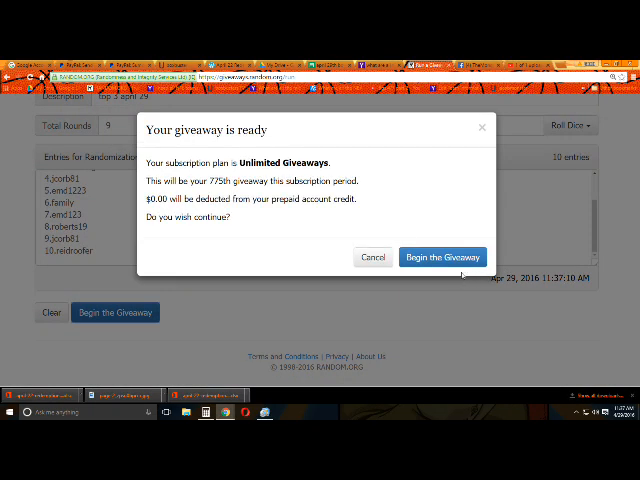
- Confirm starting the giveaway and run the intermediate randomization rounds
click(442, 257)
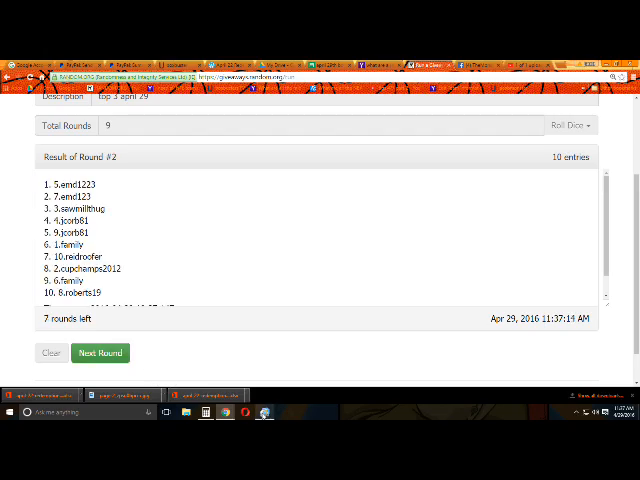
click(99, 352)
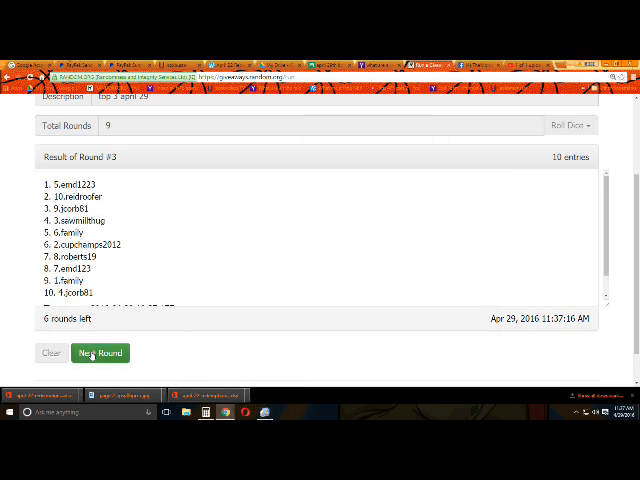
click(99, 352)
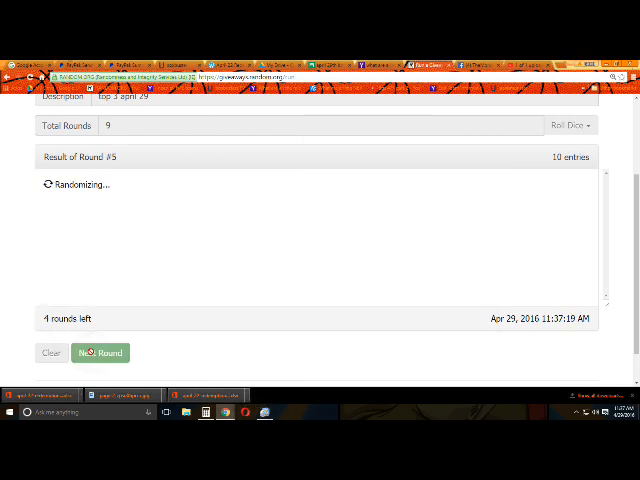
click(100, 352)
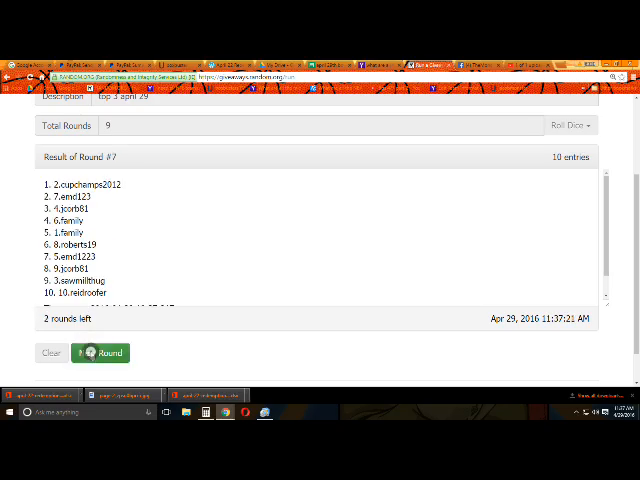
click(100, 352)
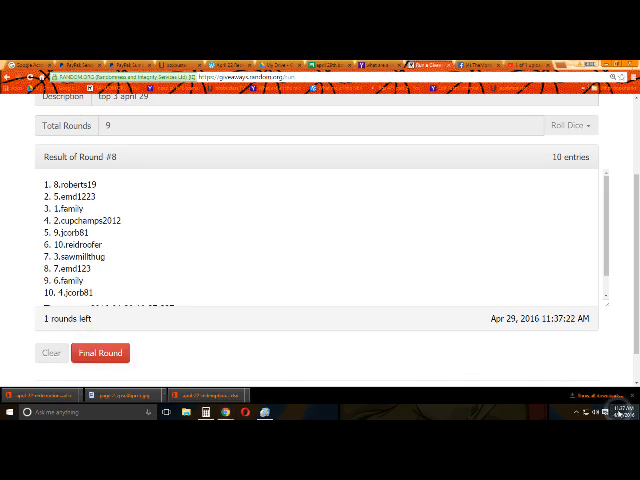
click(607, 414)
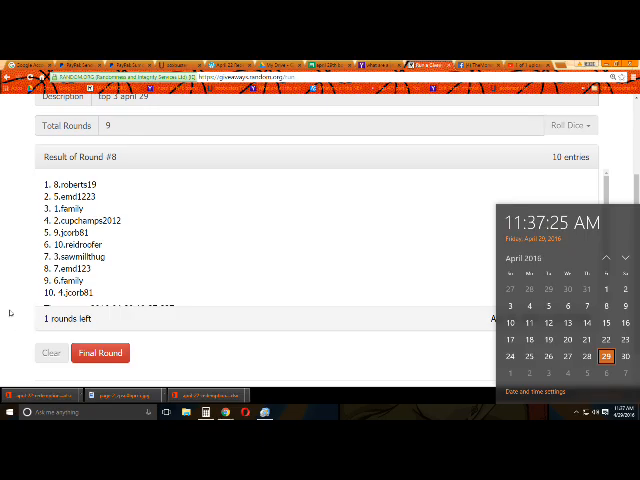
click(100, 353)
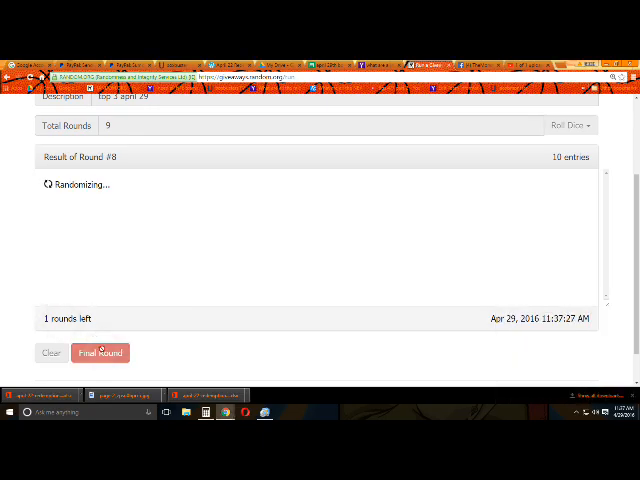
click(100, 352)
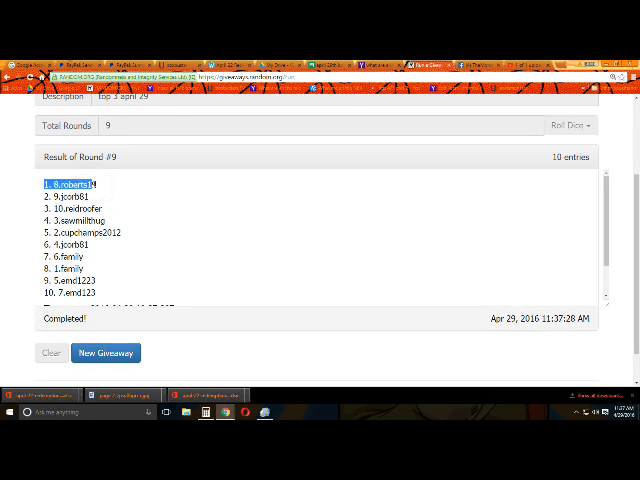